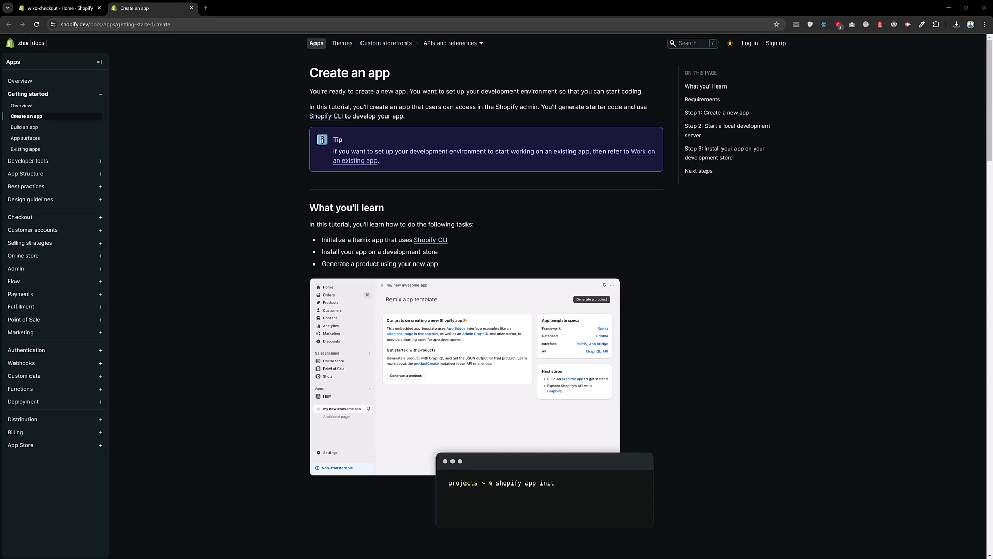
pyautogui.moveTo(608, 308)
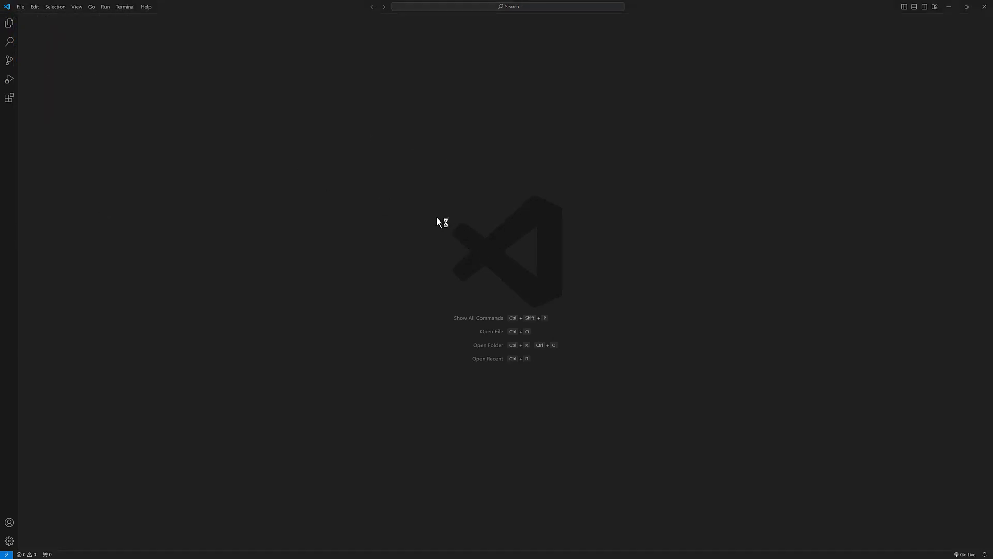
# - Create a new folder named test-app on the Desktop and select it as the workspace
pyautogui.click(488, 344)
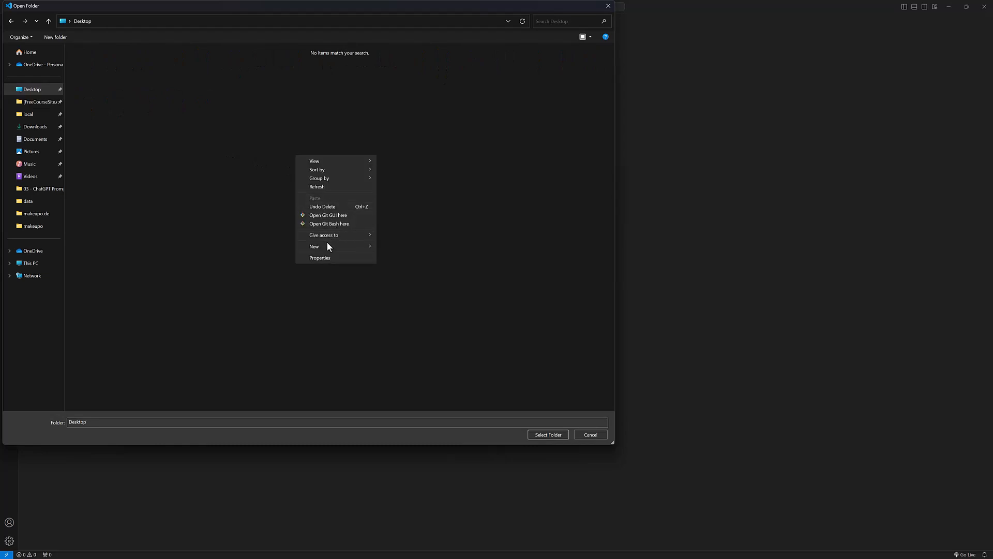
pyautogui.click(314, 247)
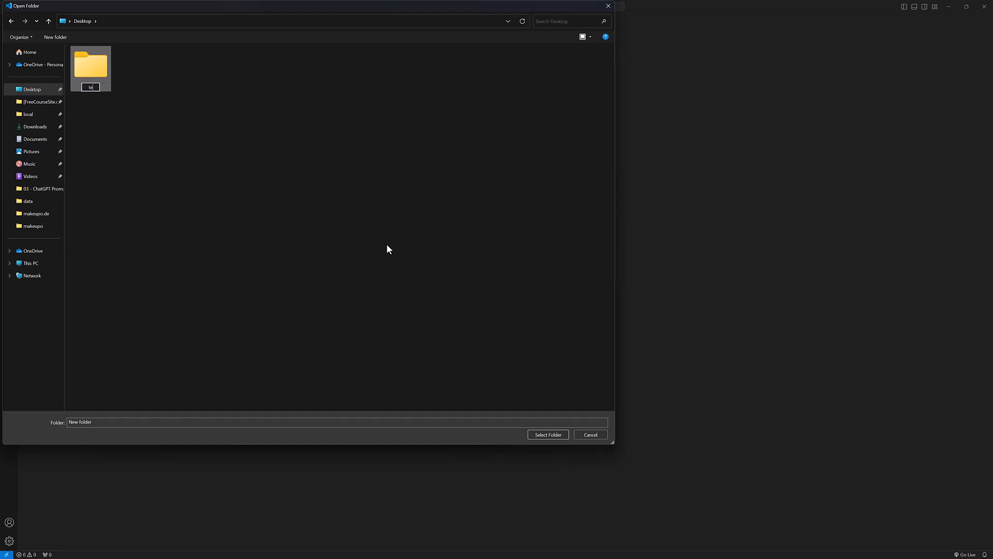
pyautogui.write('test-app')
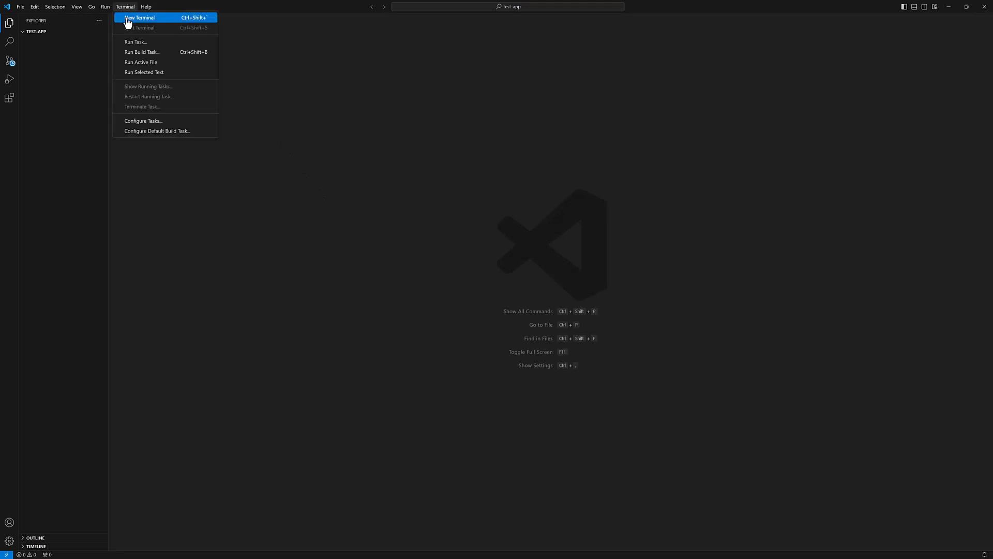
# - Run shopify app init in a new terminal with test-app as the project name
pyautogui.click(140, 18)
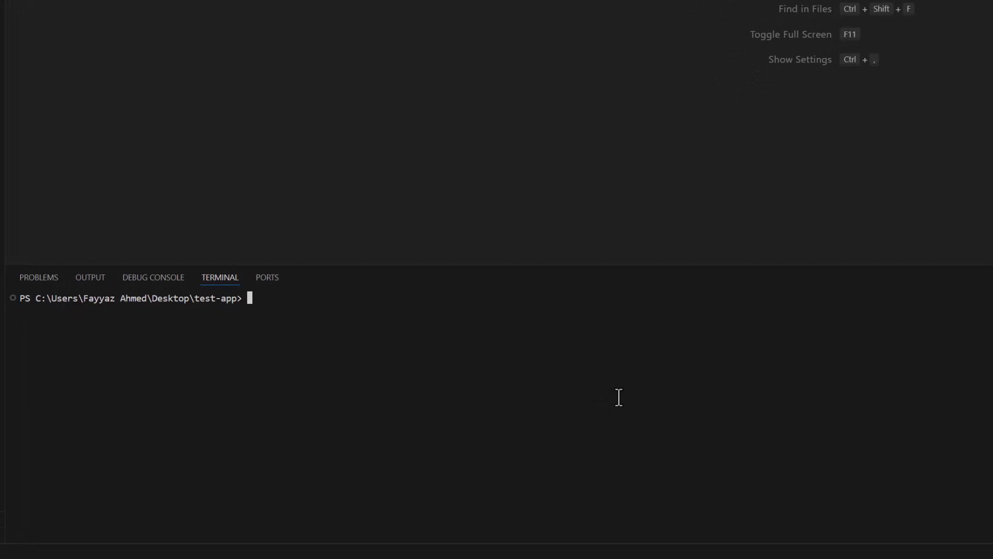
pyautogui.write('shopify app generate extension')
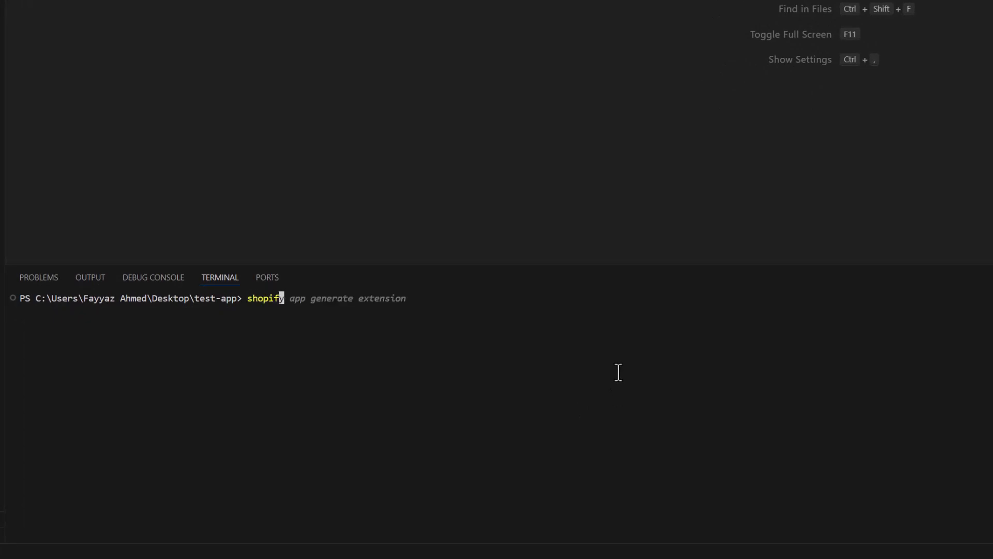
pyautogui.write('init')
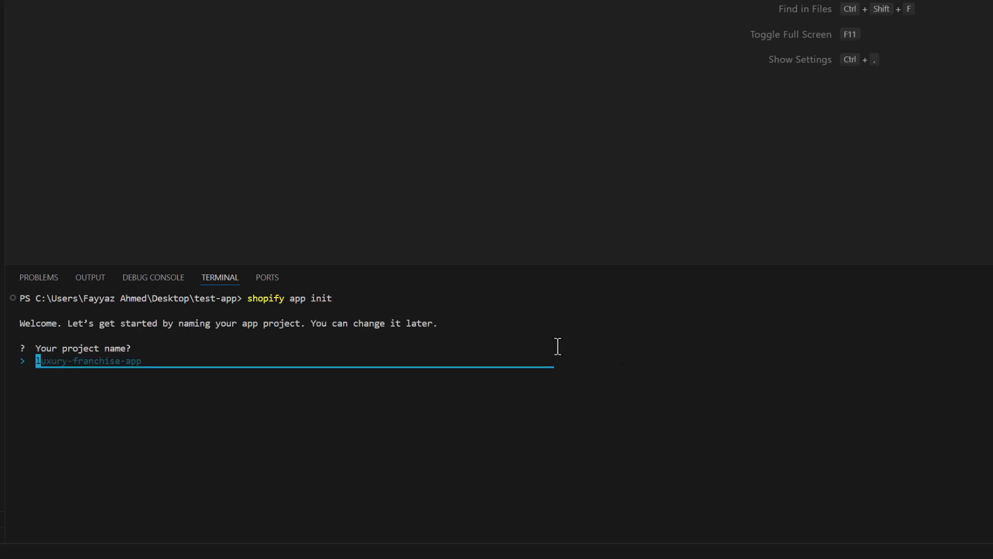
pyautogui.moveTo(736, 160)
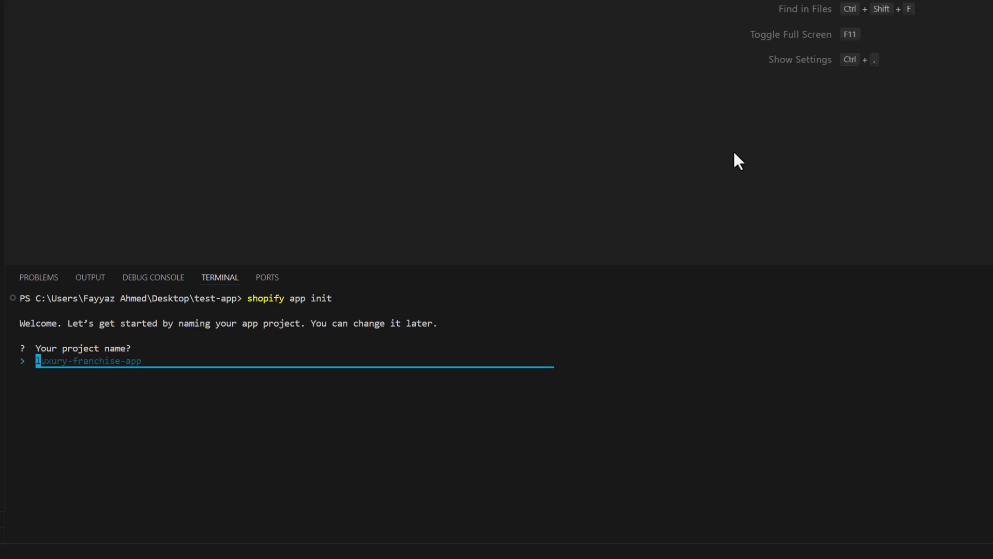
pyautogui.write('test')
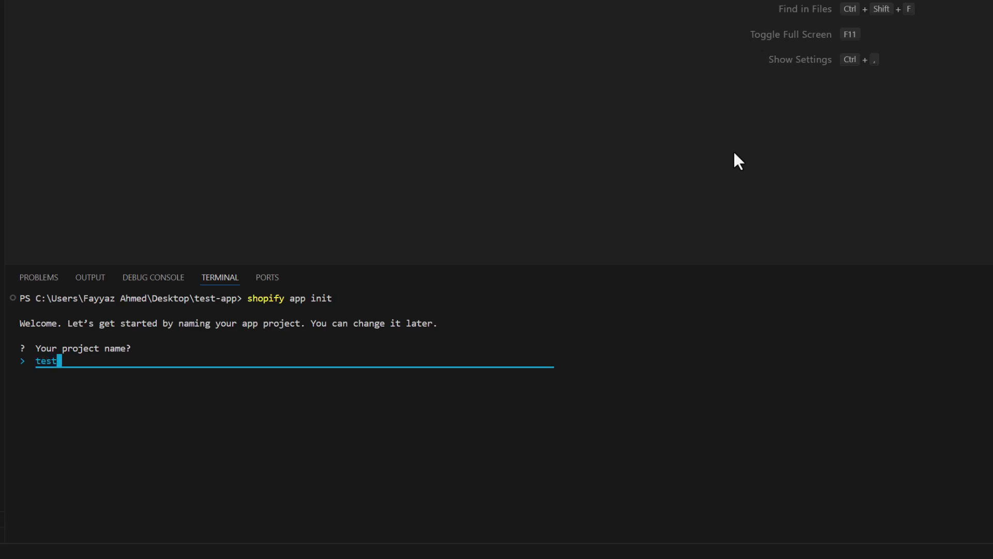
pyautogui.press('Return')
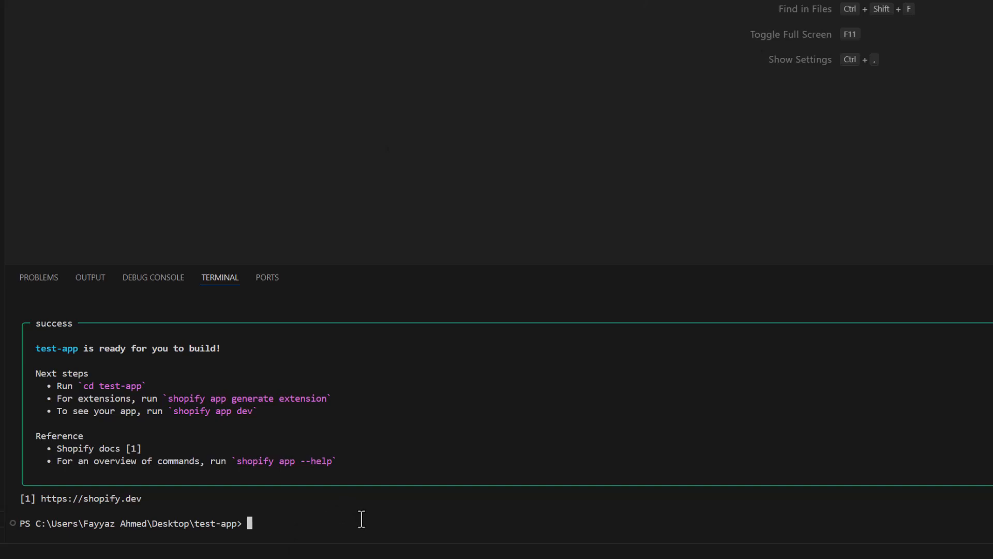
# - Change into .\test-app\ and run shopify app generate extension to reach the extension-type prompt
pyautogui.write('cd .\\test-app\\')
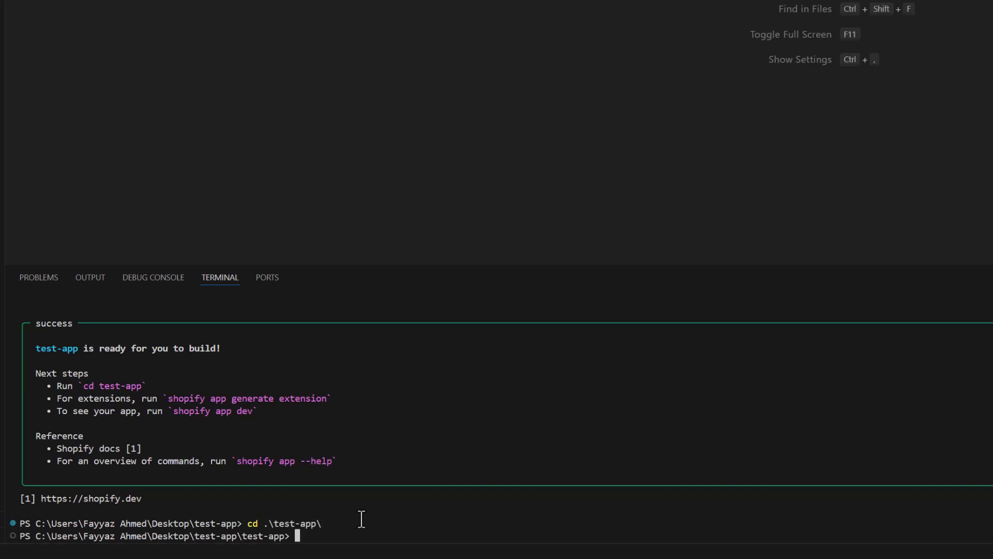
pyautogui.write('shopify app init')
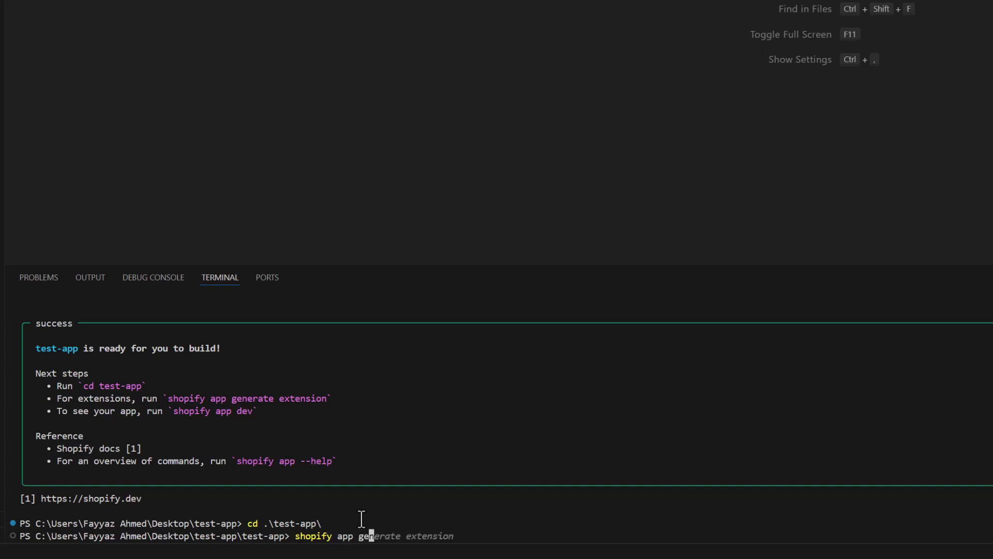
pyautogui.write('nerate extension')
pyautogui.press('Return')
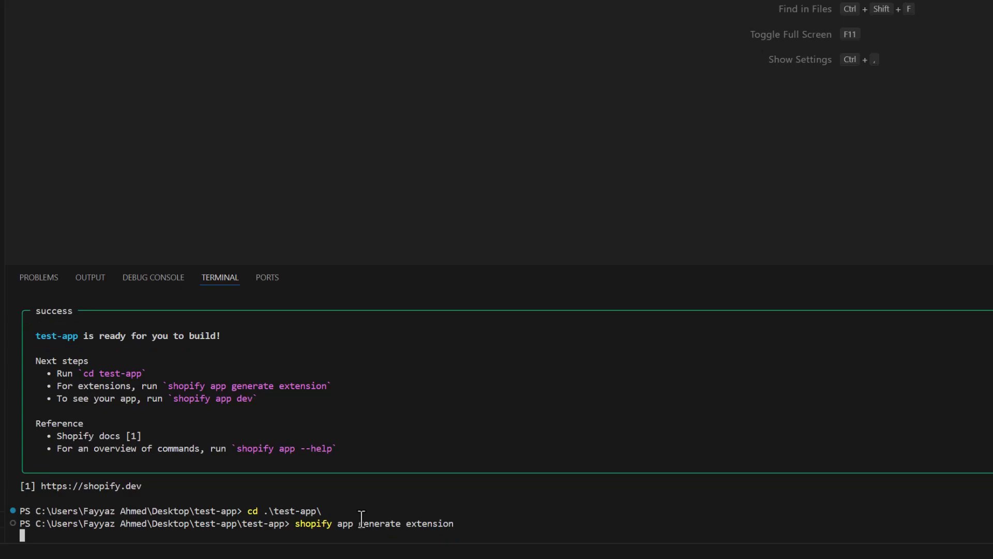
pyautogui.press('Return')
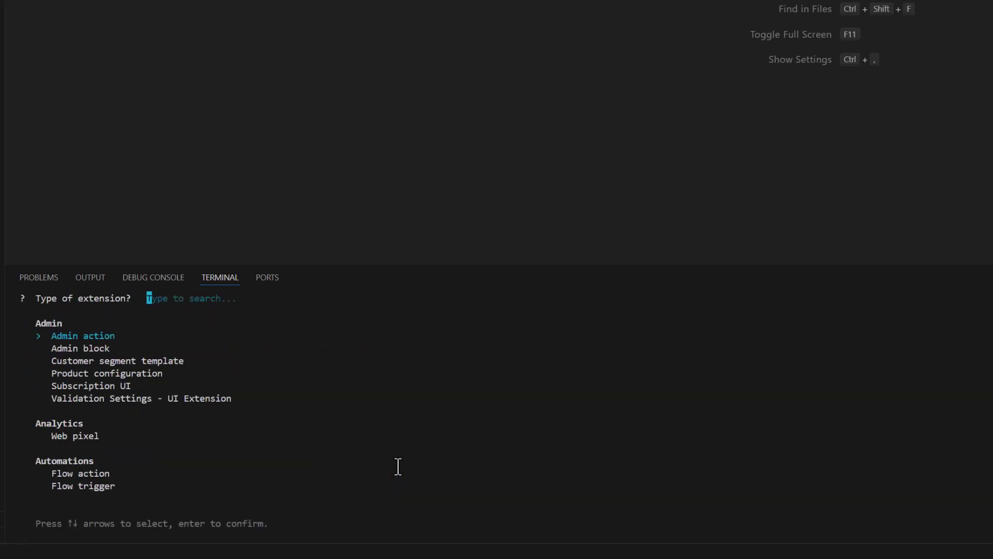
# - Choose Discount orders - Function and accept order-discount as the extension name
pyautogui.press('Down')
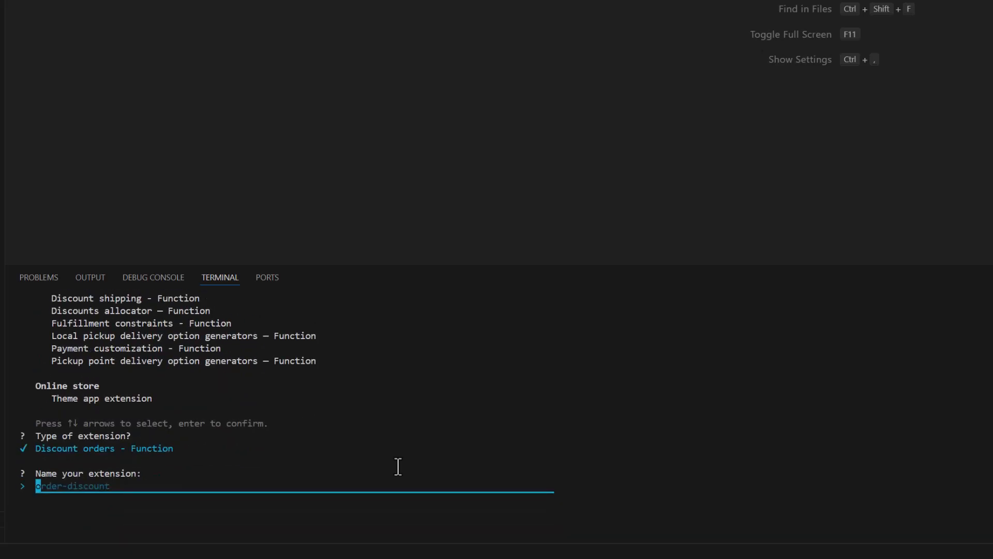
pyautogui.press('Return')
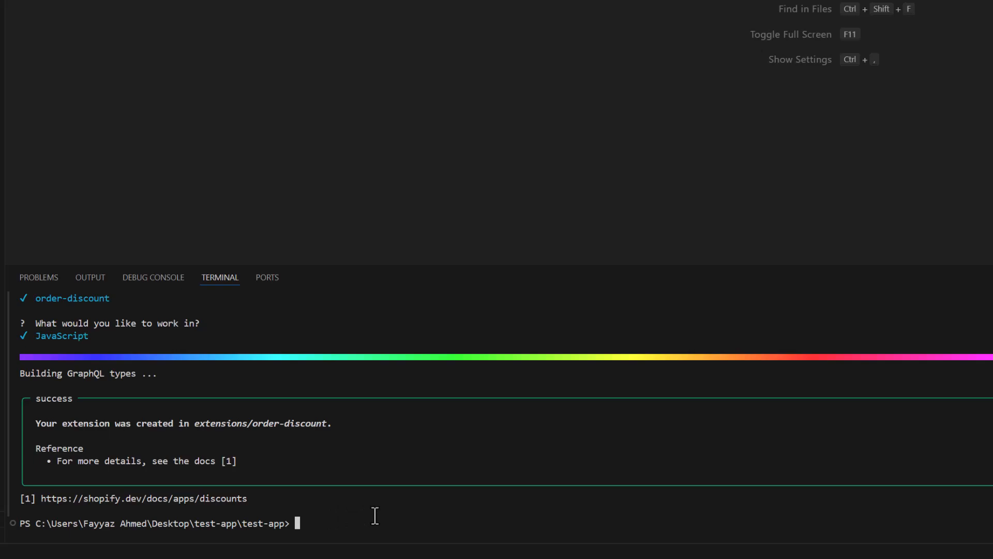
# - Run npm run dev against the wixo-checkout store and preview the app in the browser
pyautogui.write('npm run dev')
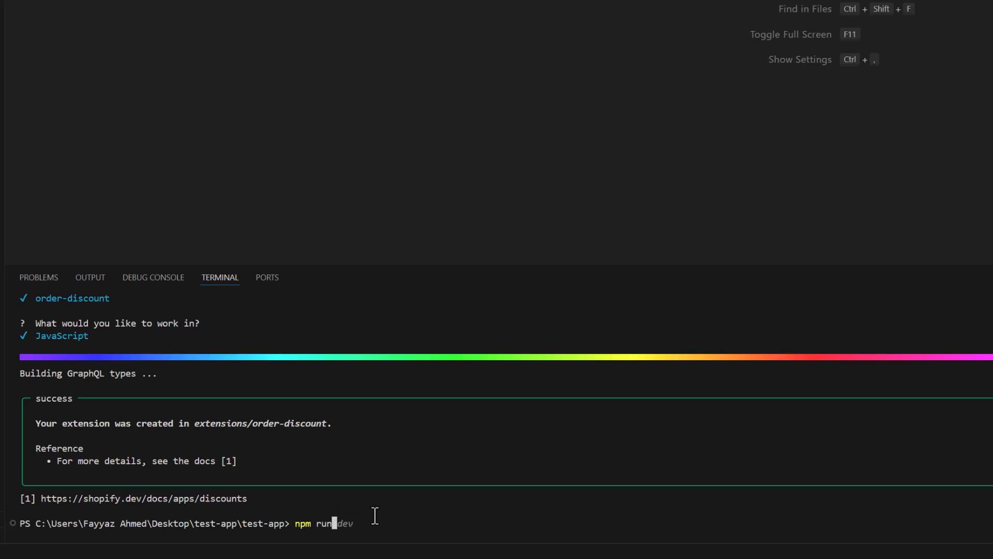
pyautogui.press('Return')
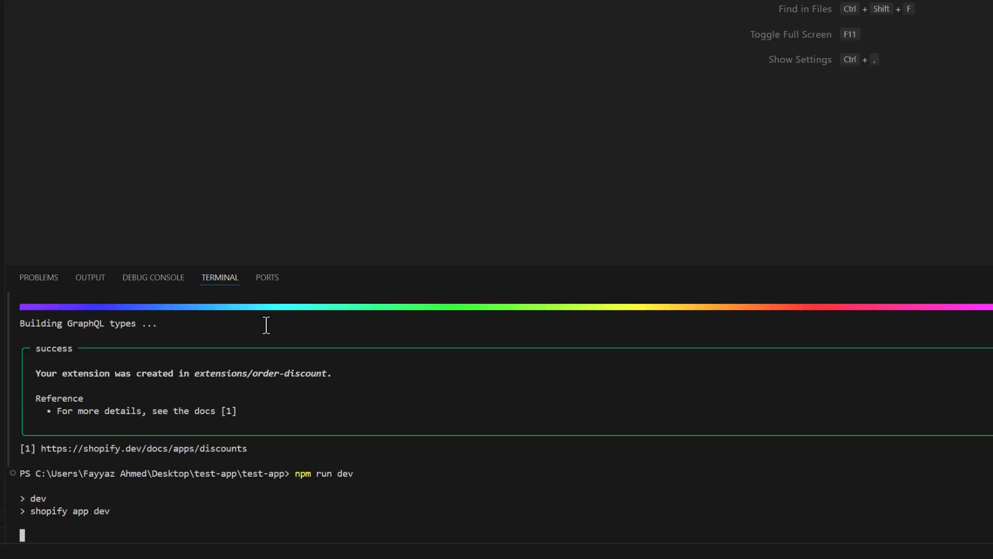
pyautogui.moveTo(318, 189)
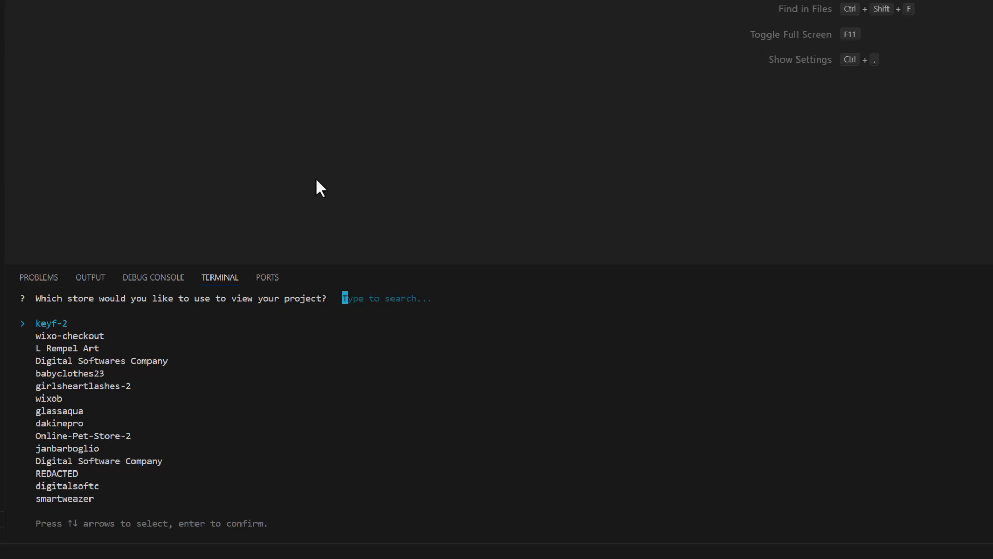
pyautogui.moveTo(607, 429)
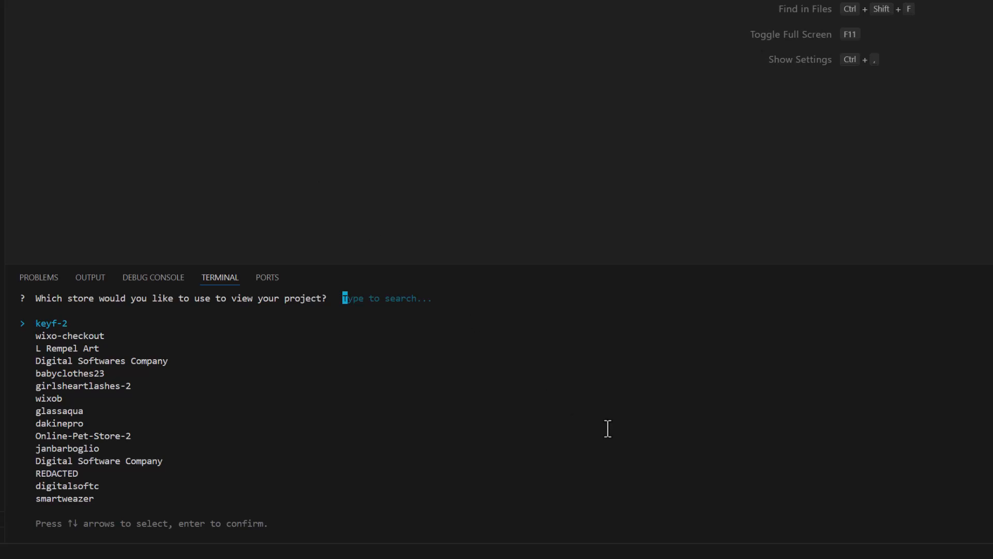
pyautogui.press('Down')
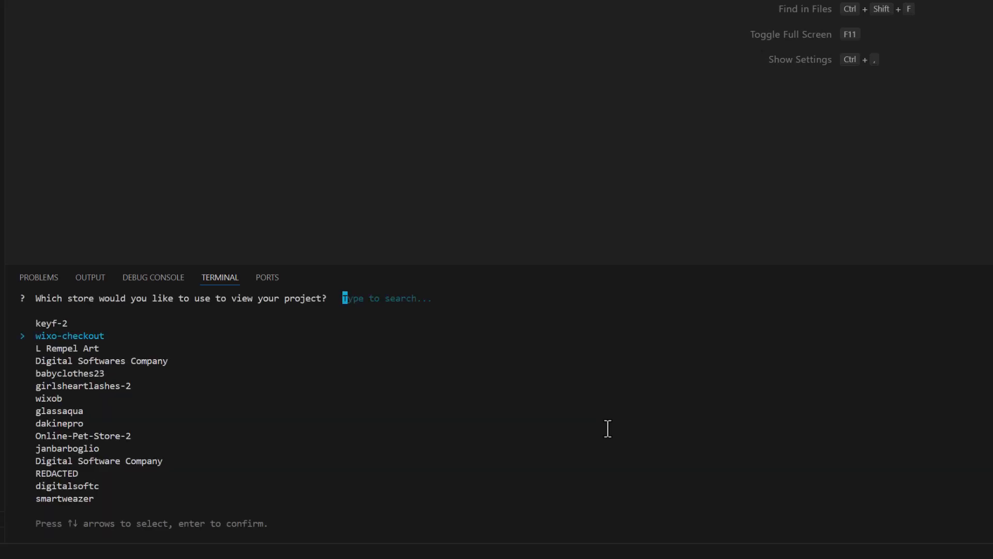
pyautogui.press('Return')
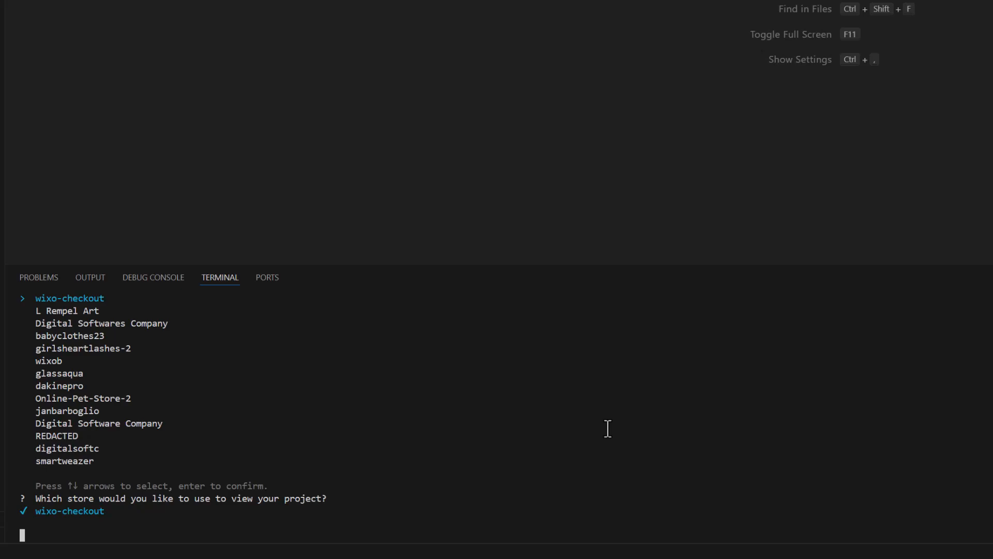
pyautogui.press('Return')
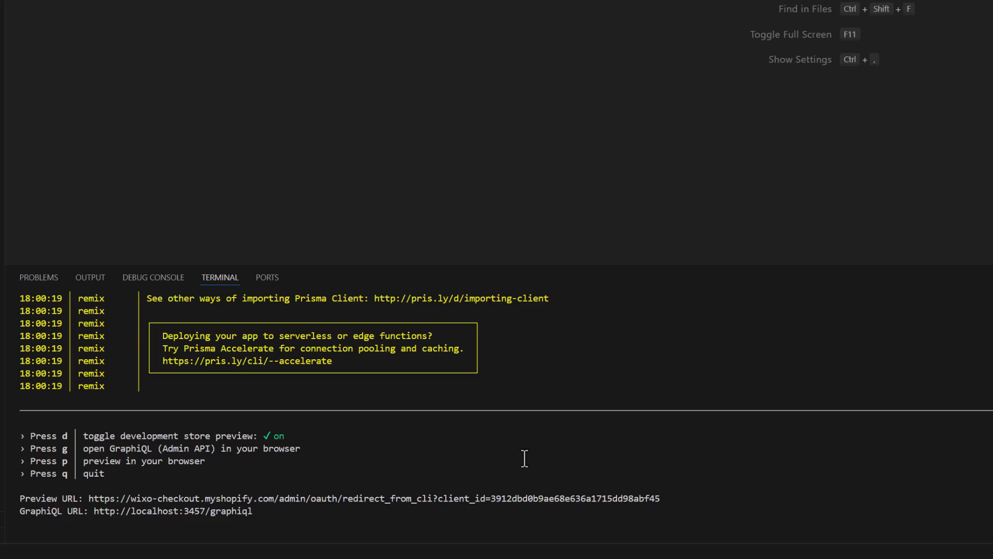
pyautogui.press('F11')
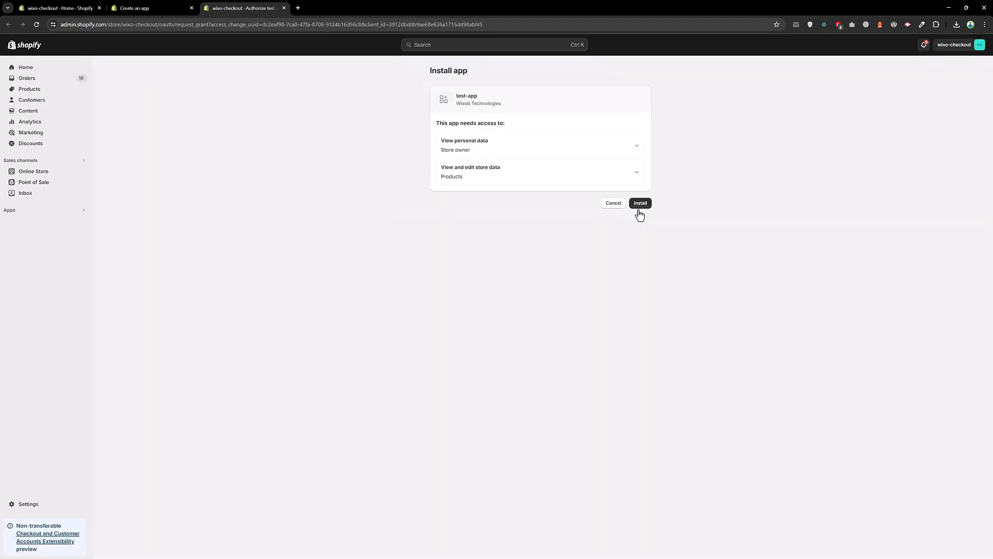
# - Approve installing test-app in the development store
pyautogui.click(639, 203)
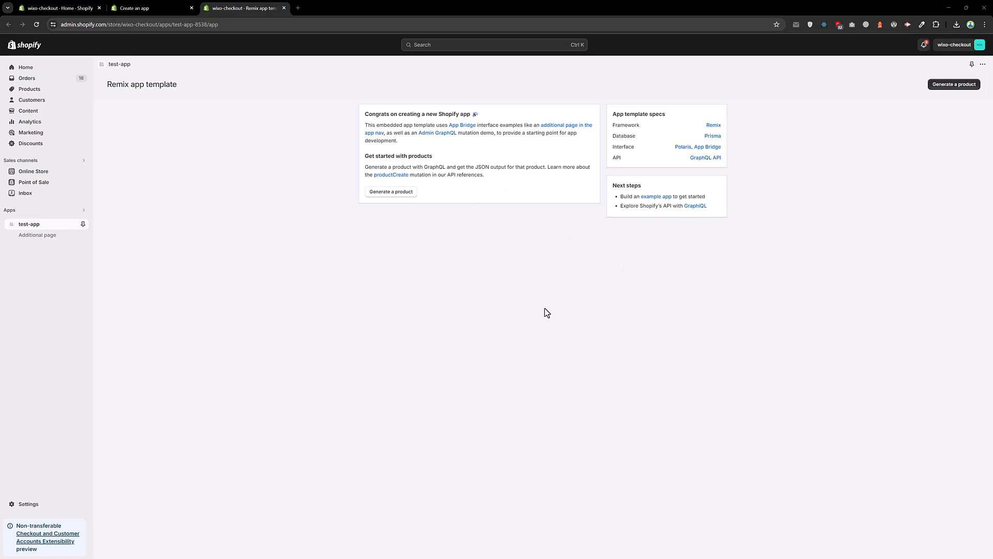
pyautogui.moveTo(410, 265)
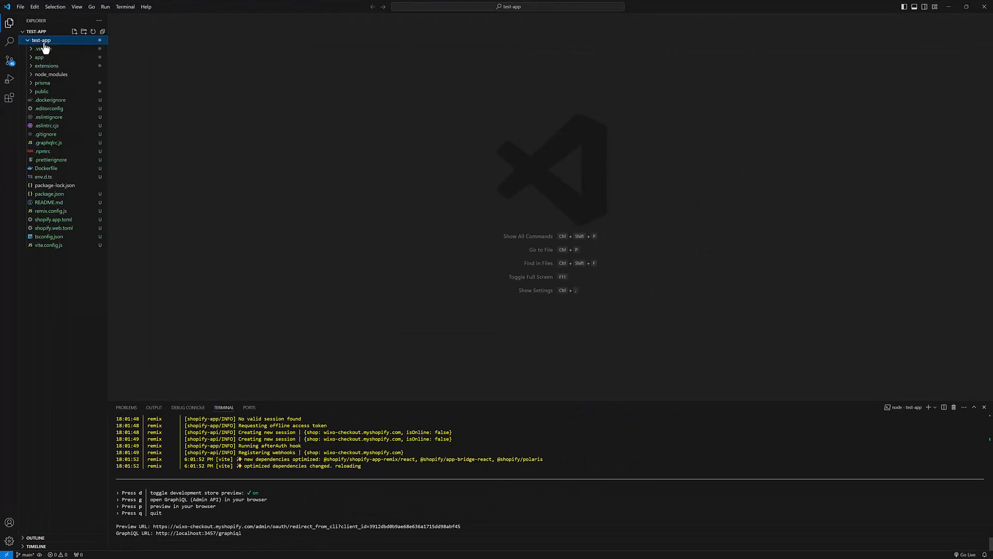
# - In app/routes/app.jsx, change the NavMenu link text to 'Additional page one' and save
pyautogui.click(39, 57)
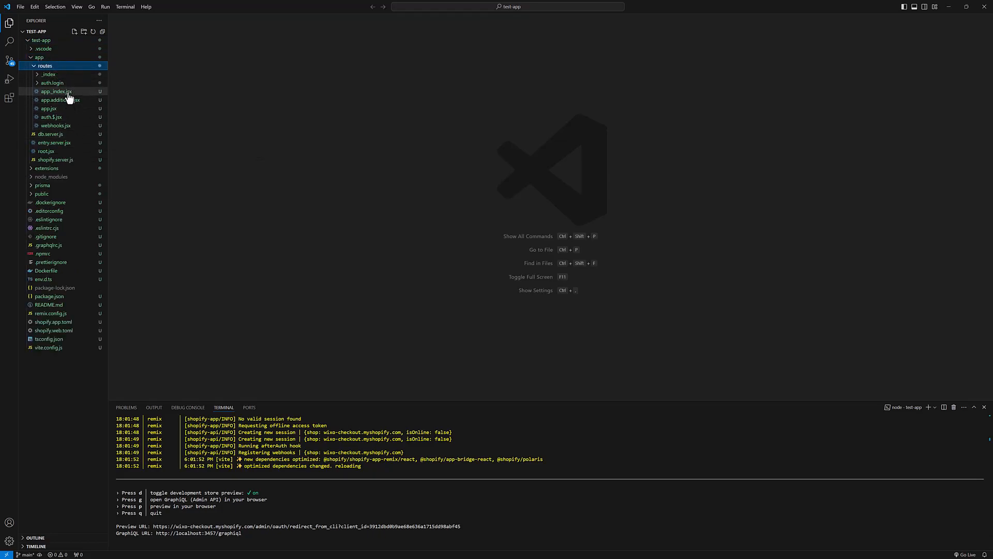
pyautogui.moveTo(222, 104)
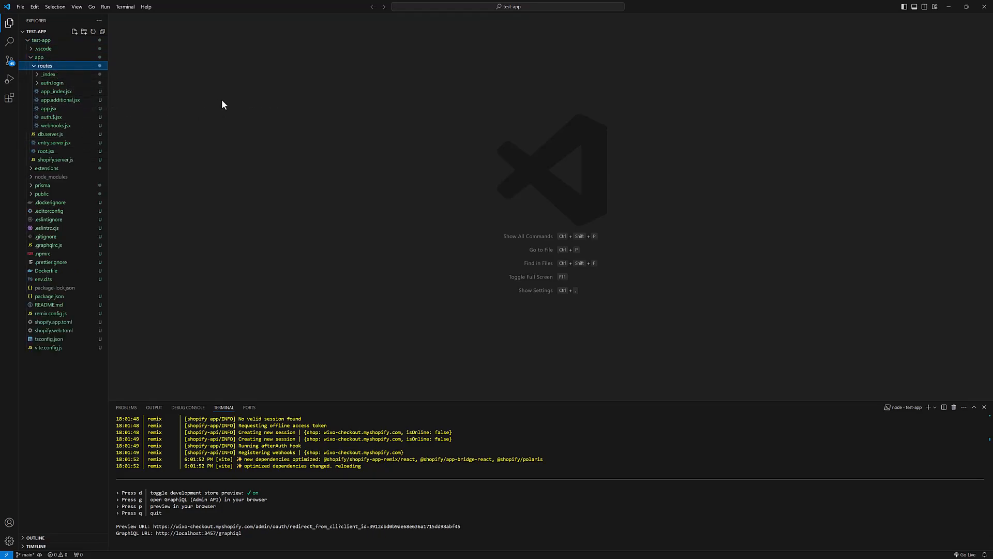
pyautogui.click(49, 109)
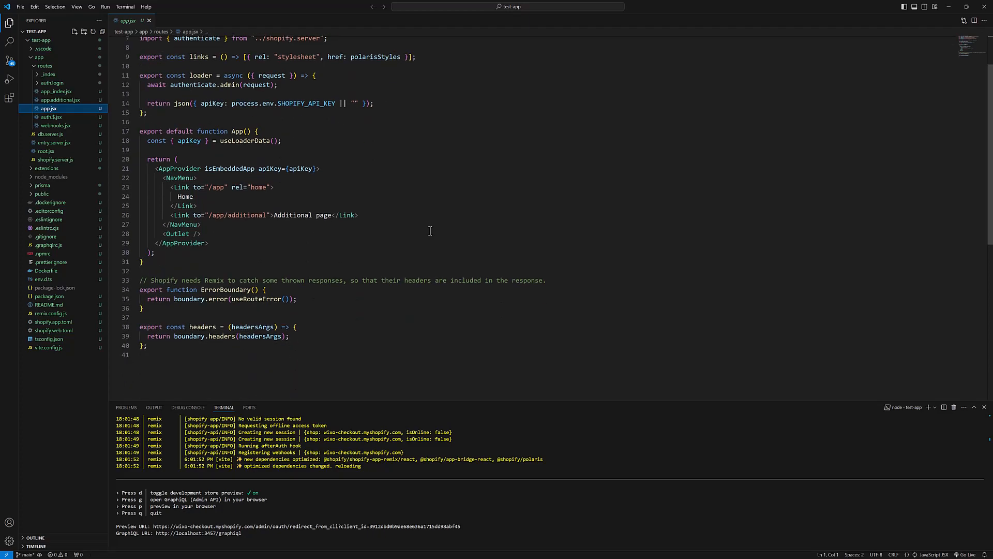
pyautogui.scroll(3)
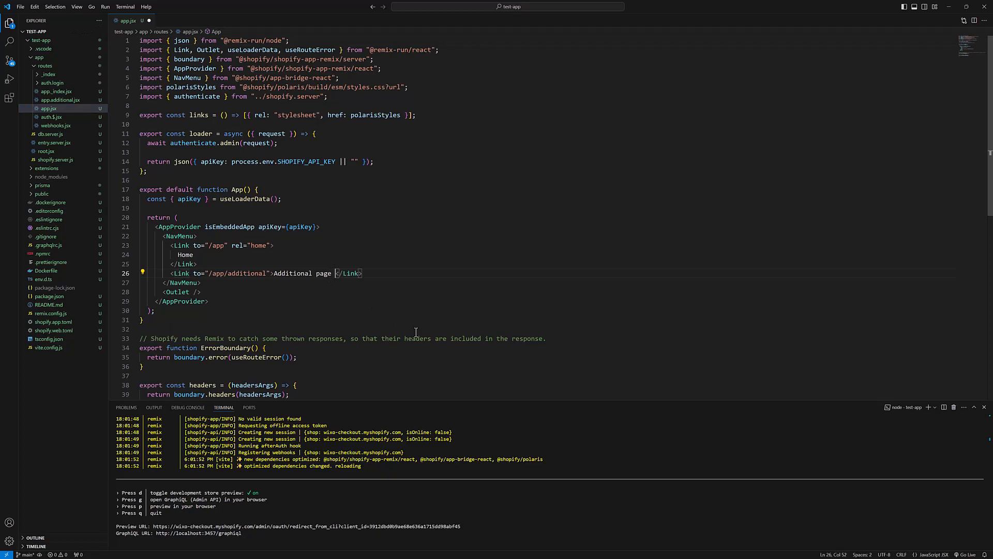
pyautogui.write('one')
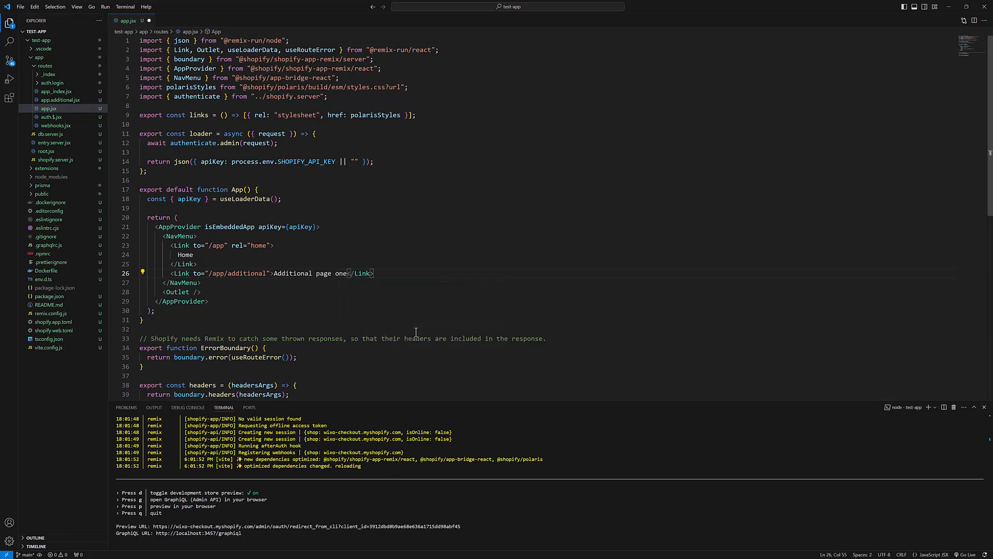
pyautogui.press('ctrl+s')
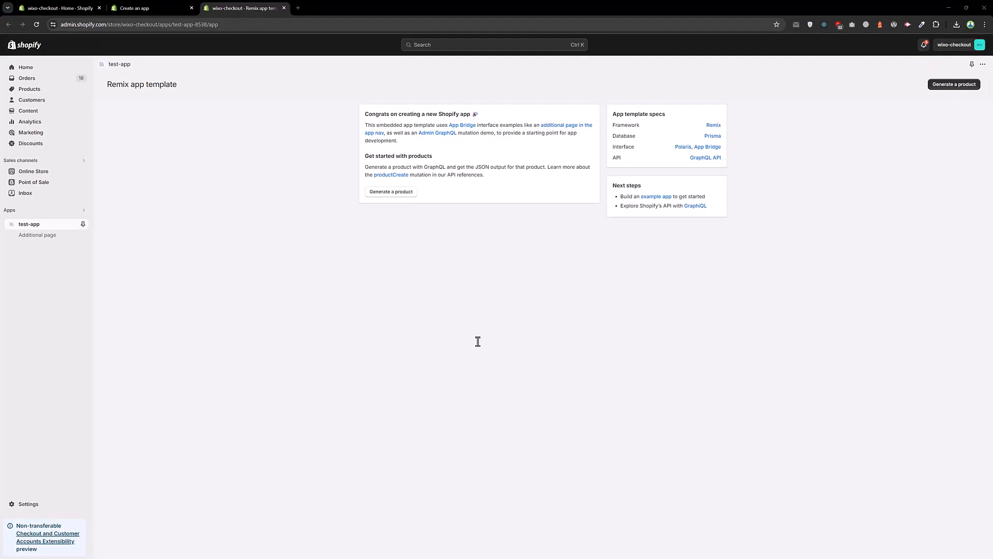
pyautogui.moveTo(277, 289)
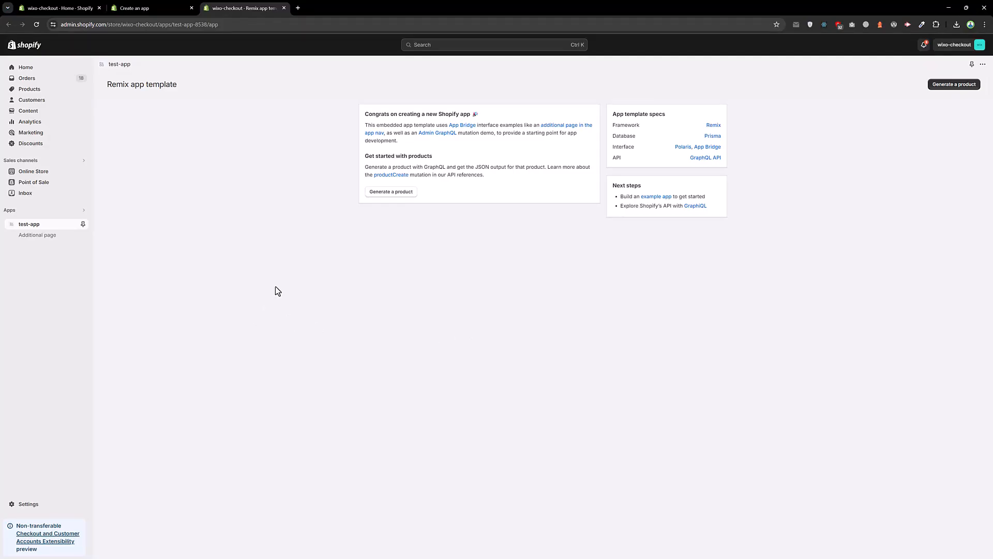
pyautogui.moveTo(266, 273)
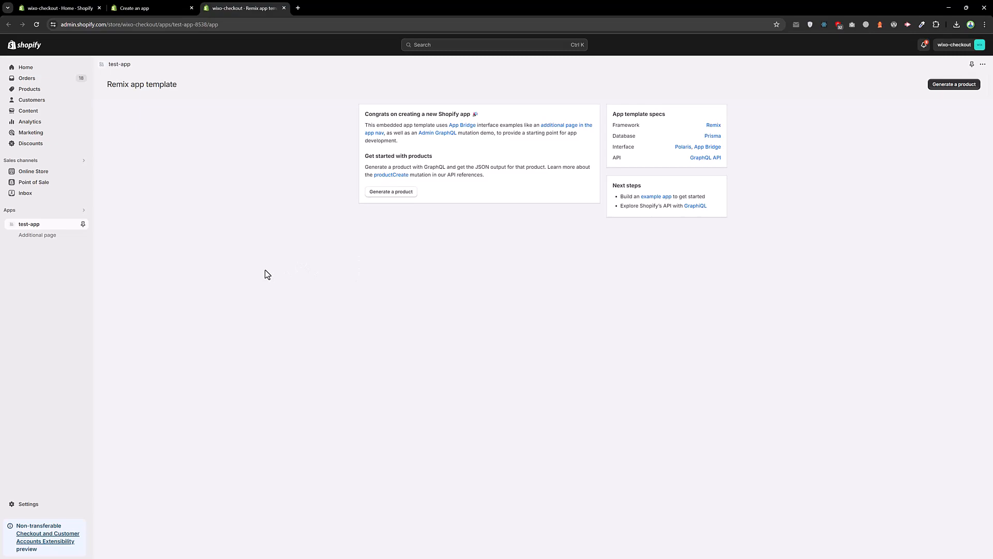
pyautogui.moveTo(266, 268)
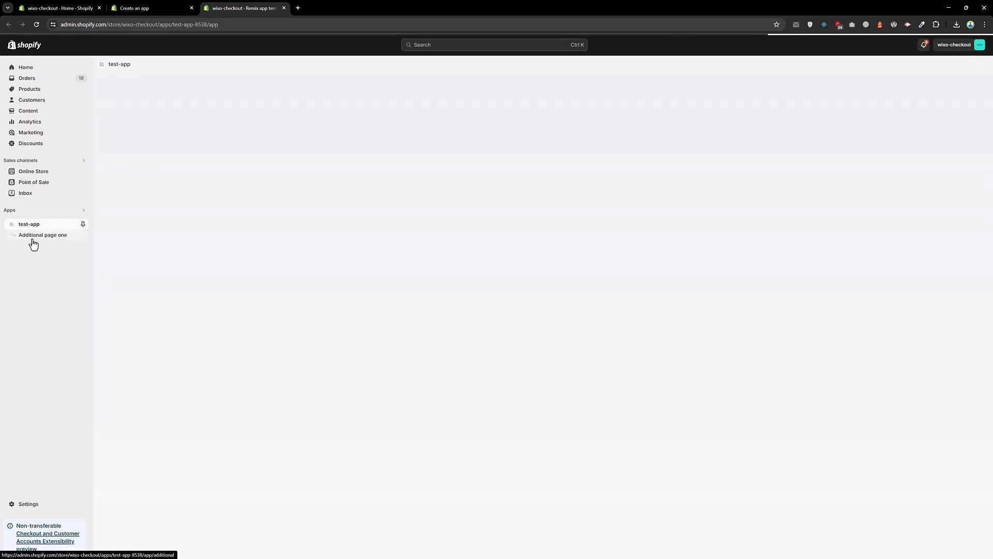
# - Reopen the app's home page to see the renamed link and select the Congrats heading
pyautogui.click(29, 223)
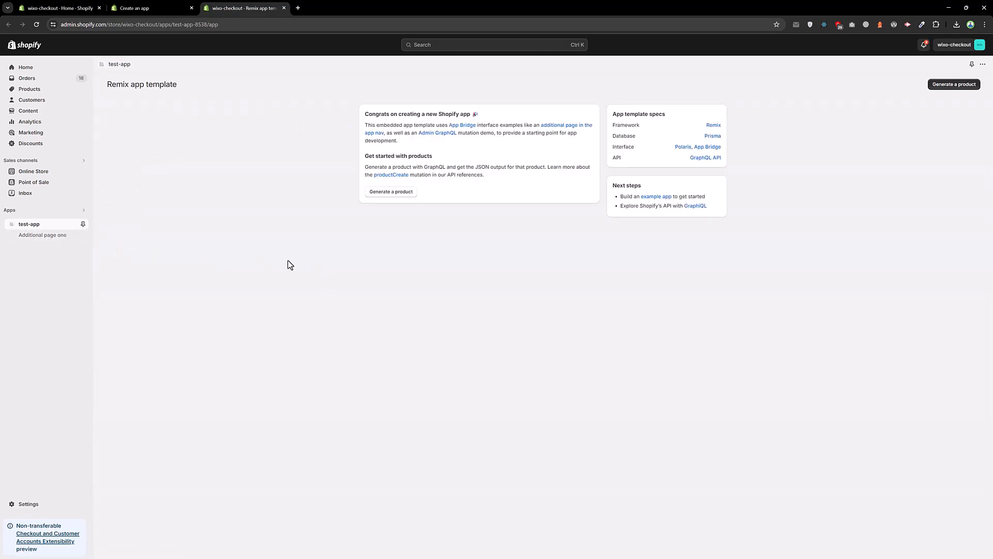
pyautogui.moveTo(448, 112)
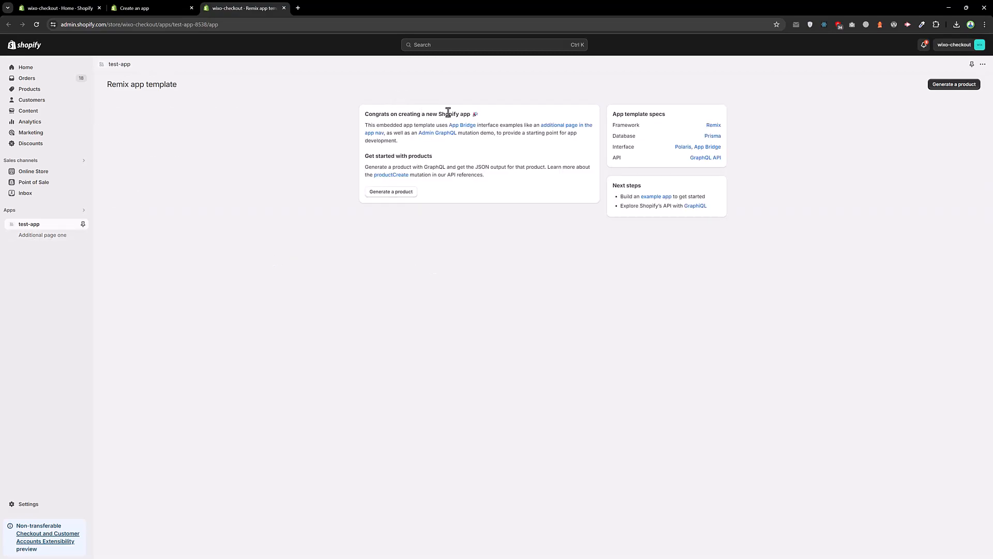
pyautogui.tripleClick(420, 113)
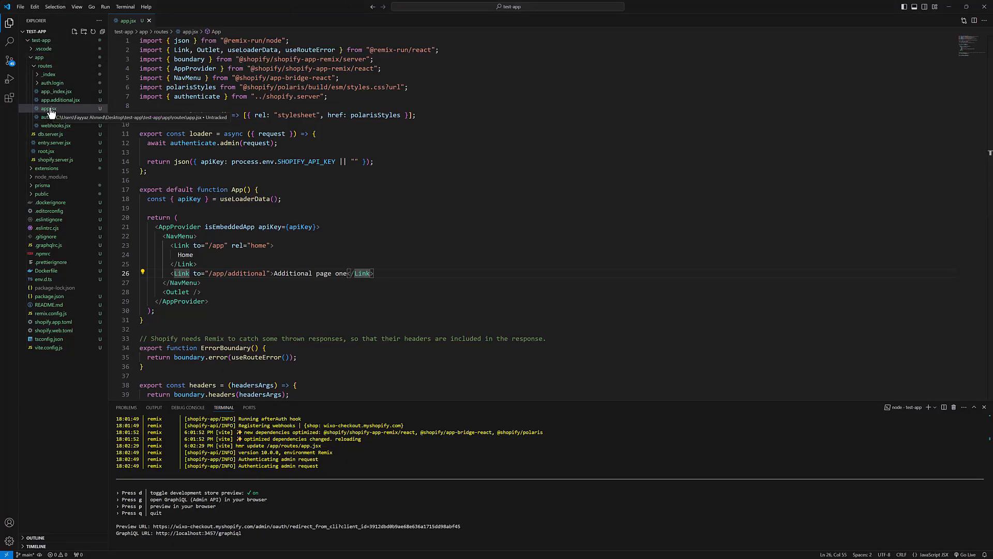
# - In app._index.jsx, add 'this is coming from here' after the Congrats h2 heading
pyautogui.click(55, 91)
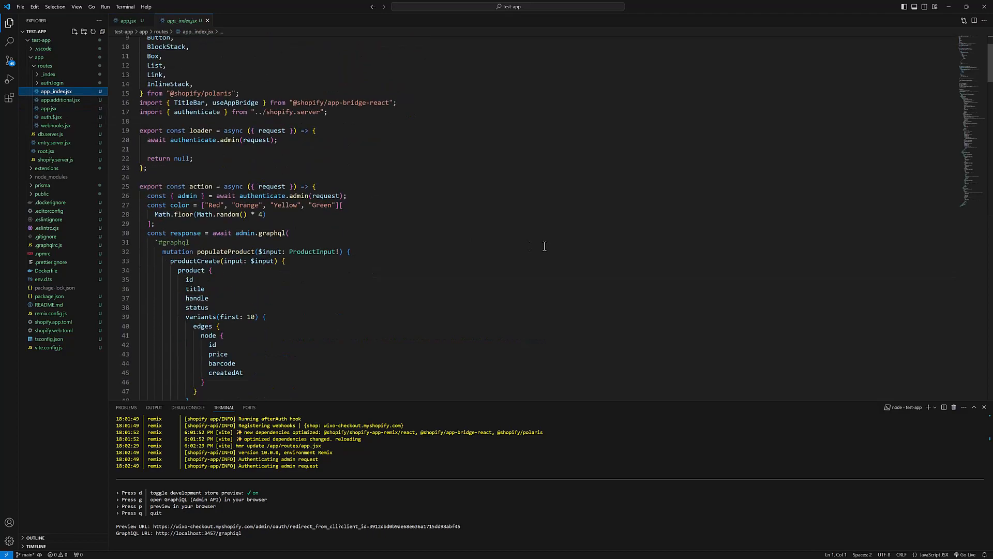
pyautogui.scroll(-3)
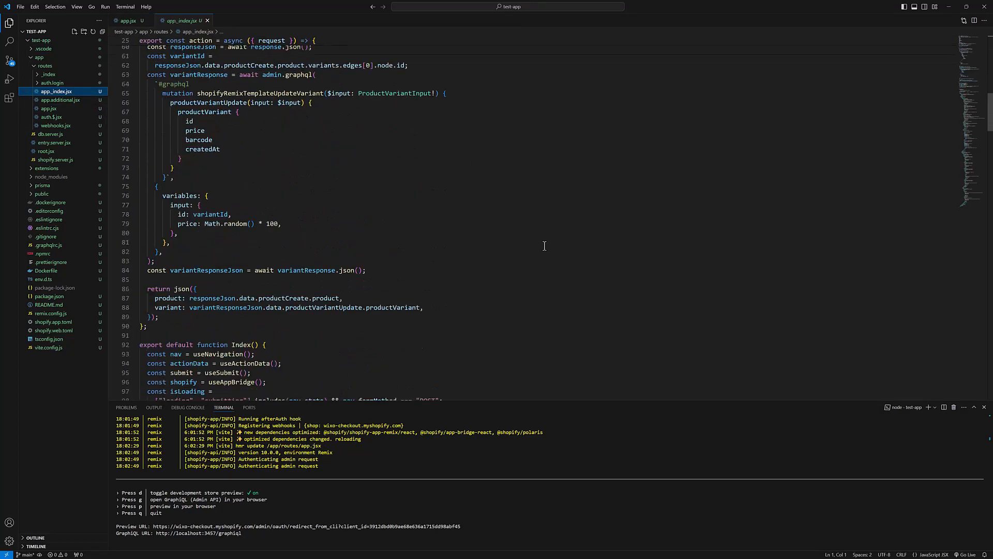
pyautogui.scroll(-3)
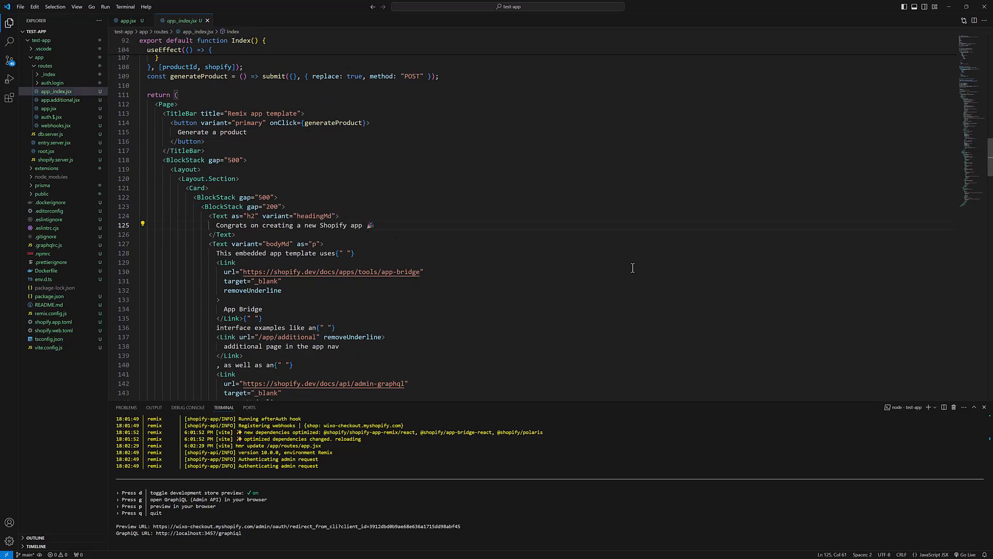
pyautogui.write('this')
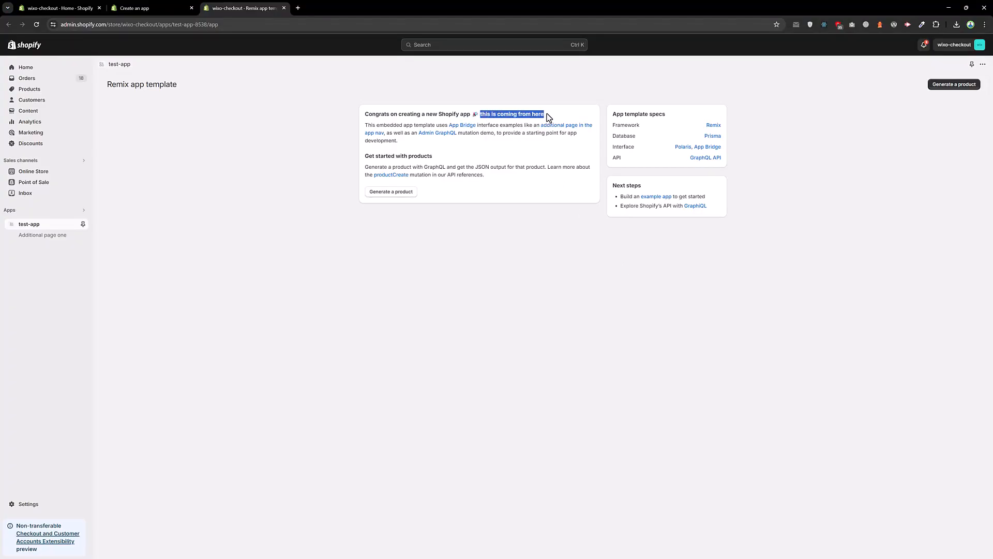
pyautogui.moveTo(468, 117)
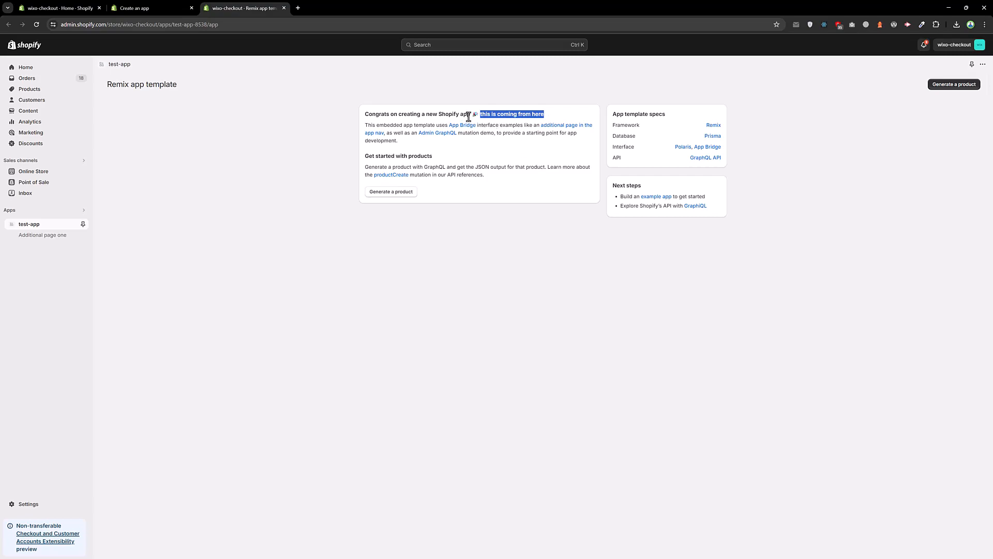